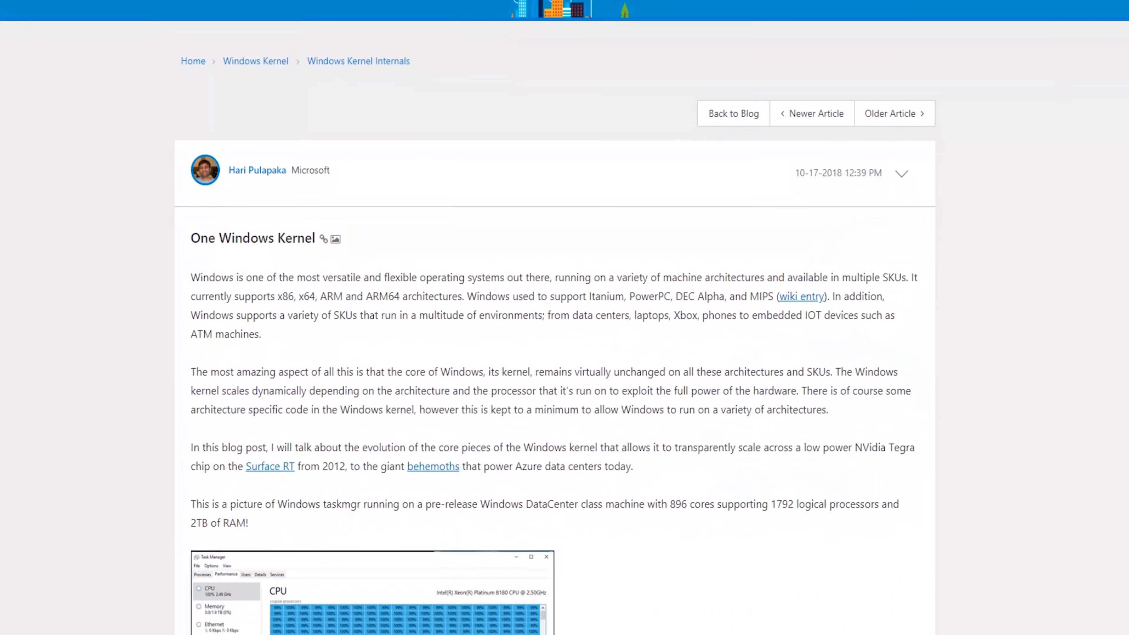
{"action": "scroll", "scroll_direction": "down", "scroll_amount": 3}
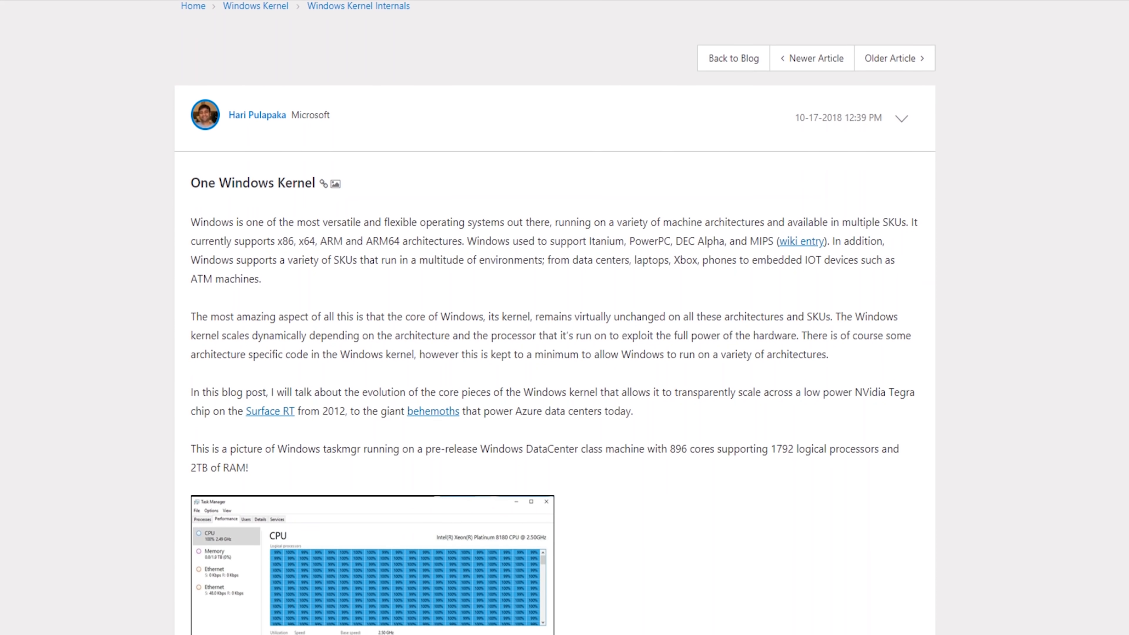
{"action": "scroll", "scroll_direction": "down", "scroll_amount": 3}
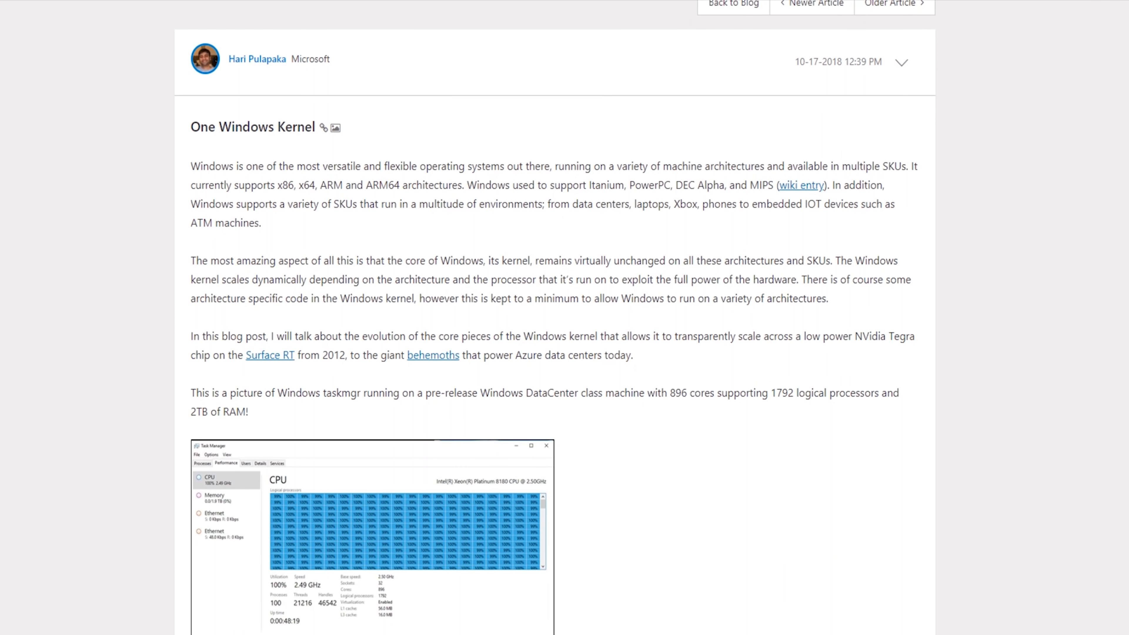
{"action": "scroll", "scroll_direction": "down", "scroll_amount": 3}
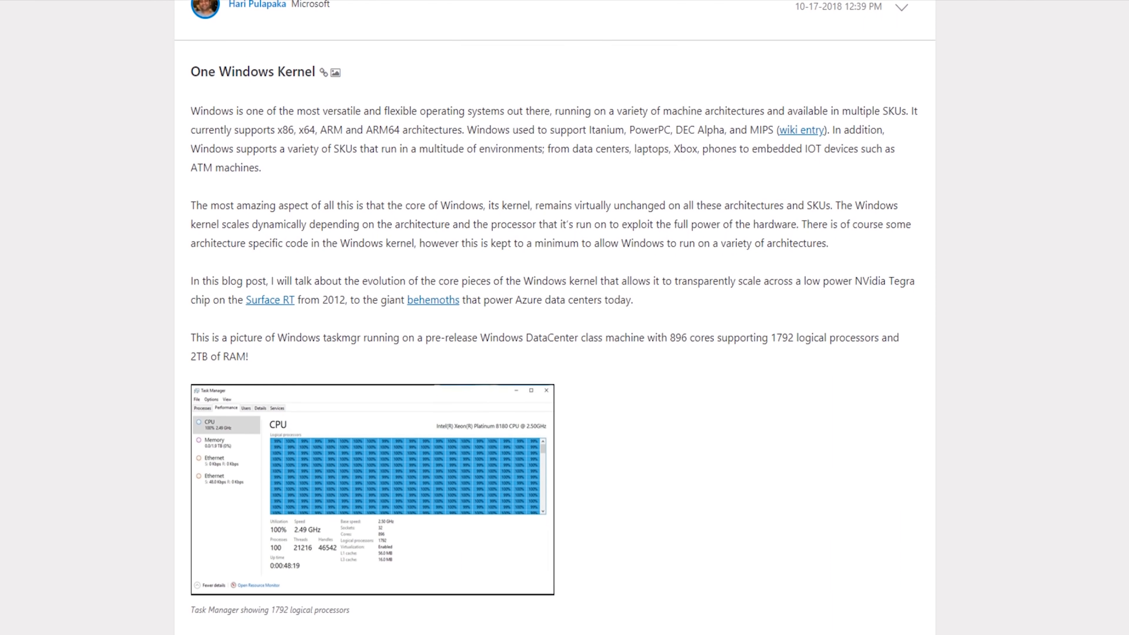
{"action": "scroll", "scroll_direction": "down", "scroll_amount": 3}
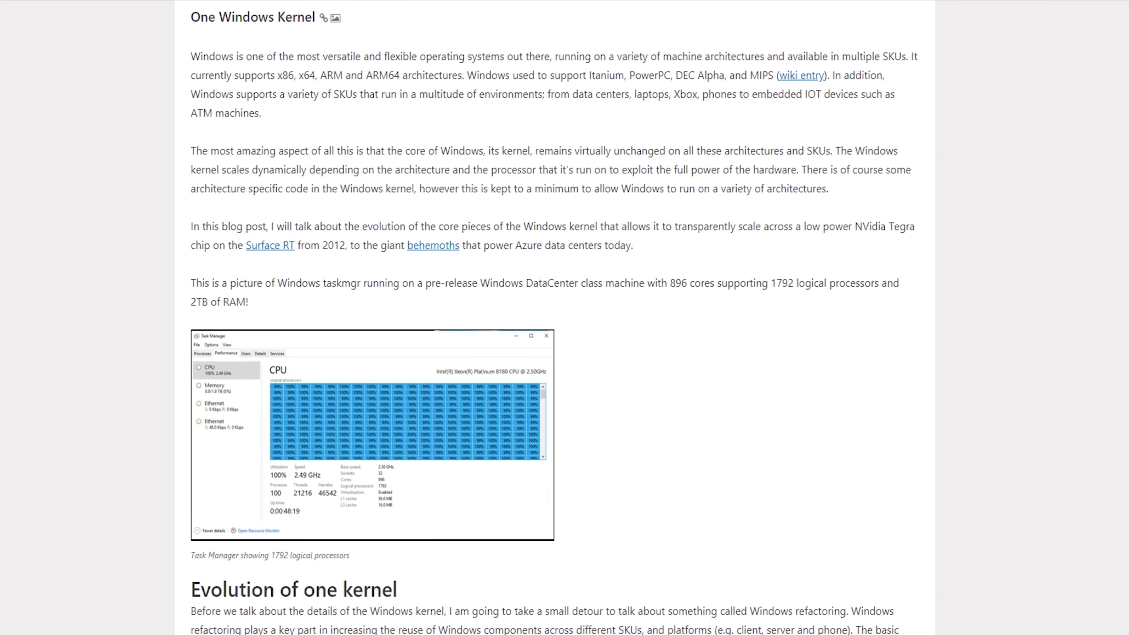
{"action": "scroll", "scroll_direction": "down", "scroll_amount": 3}
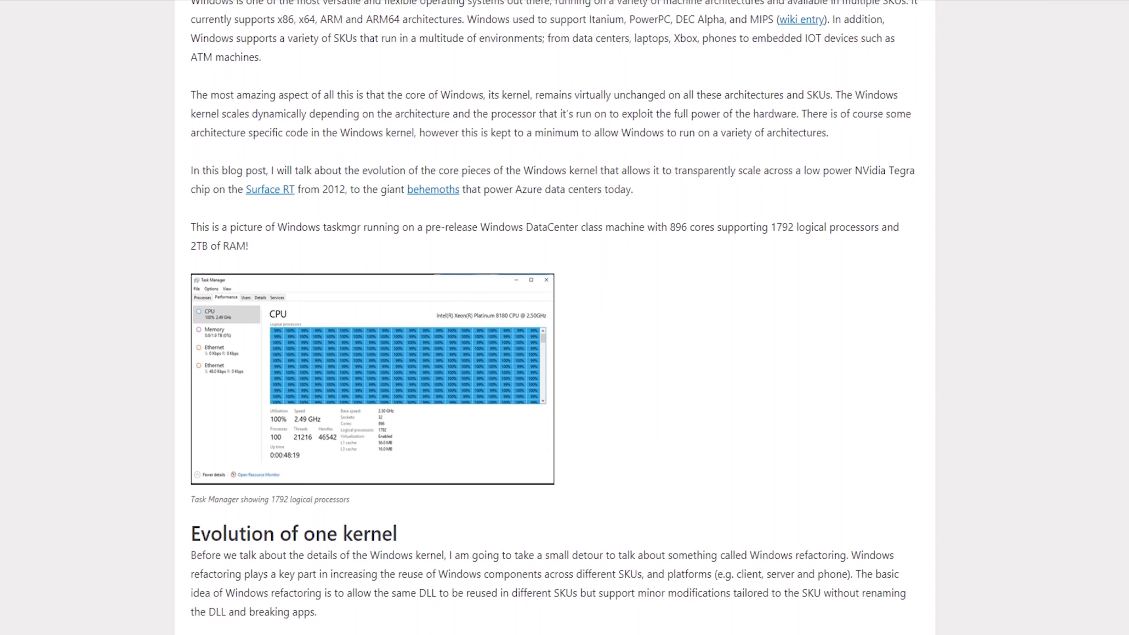
{"action": "scroll", "scroll_direction": "down", "scroll_amount": 3}
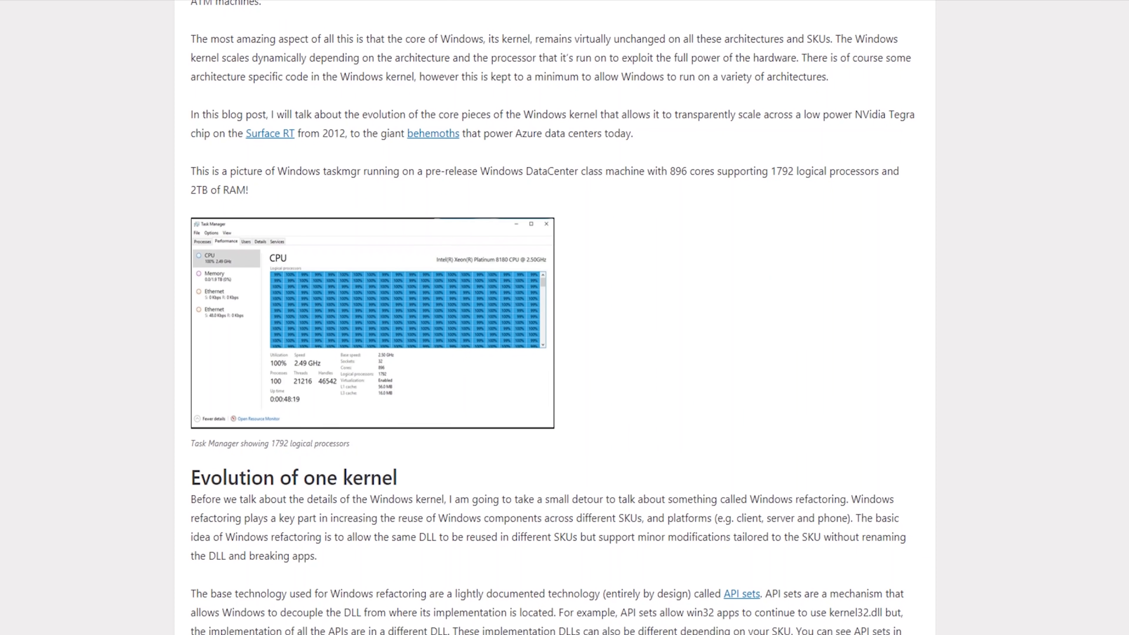
{"action": "scroll", "scroll_direction": "down", "scroll_amount": 3}
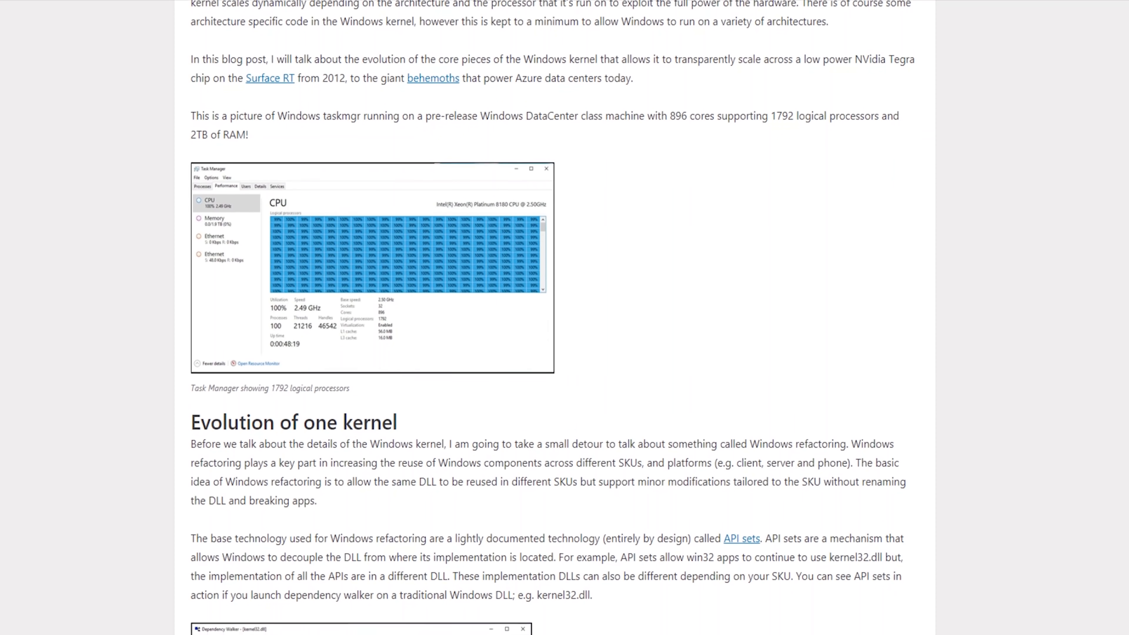
{"action": "scroll", "scroll_direction": "down", "scroll_amount": 3}
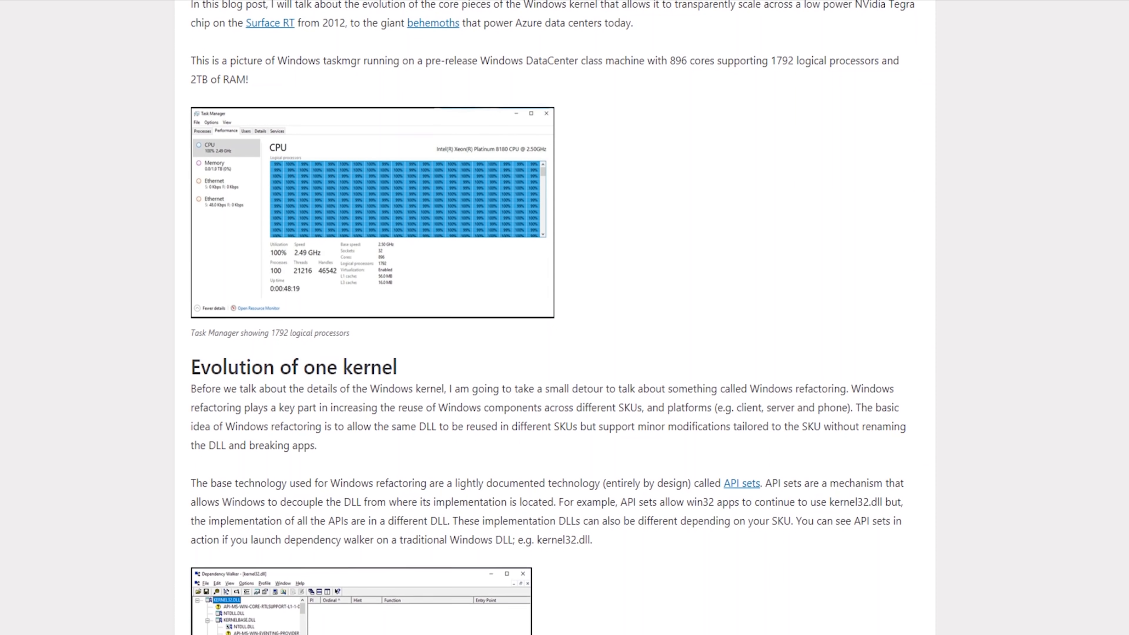